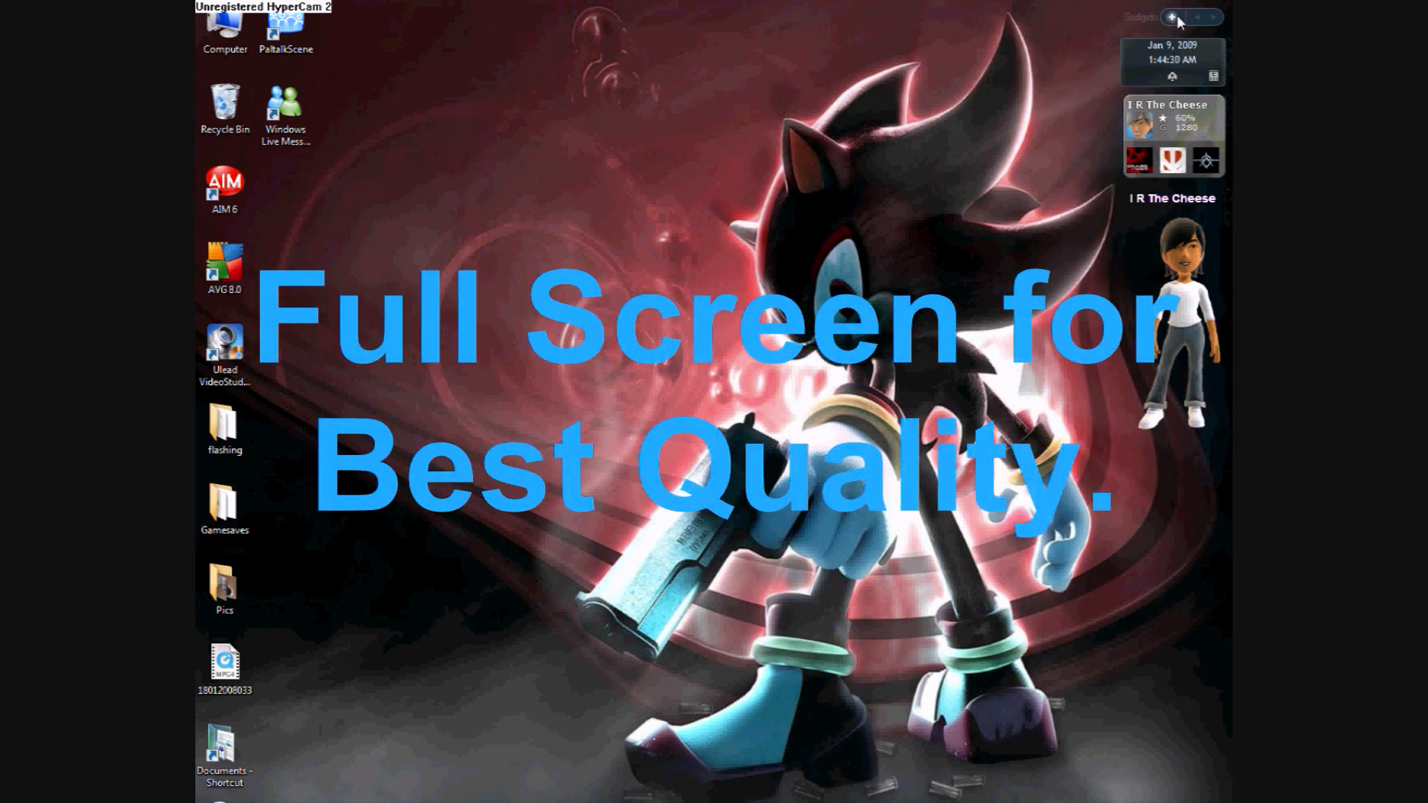
Step: Go from the Sidebar's gadget collection to the online gadget gallery
click(1172, 16)
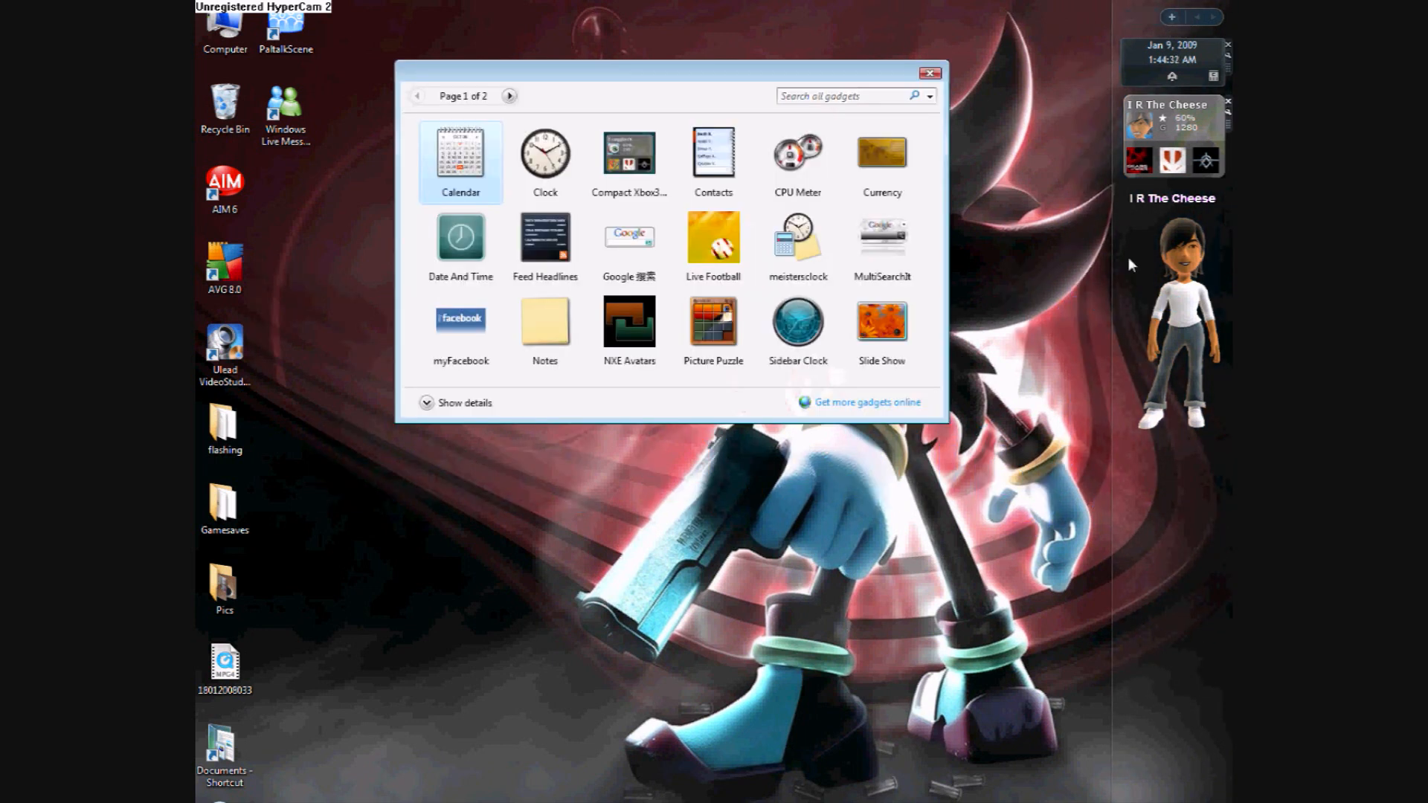
click(866, 401)
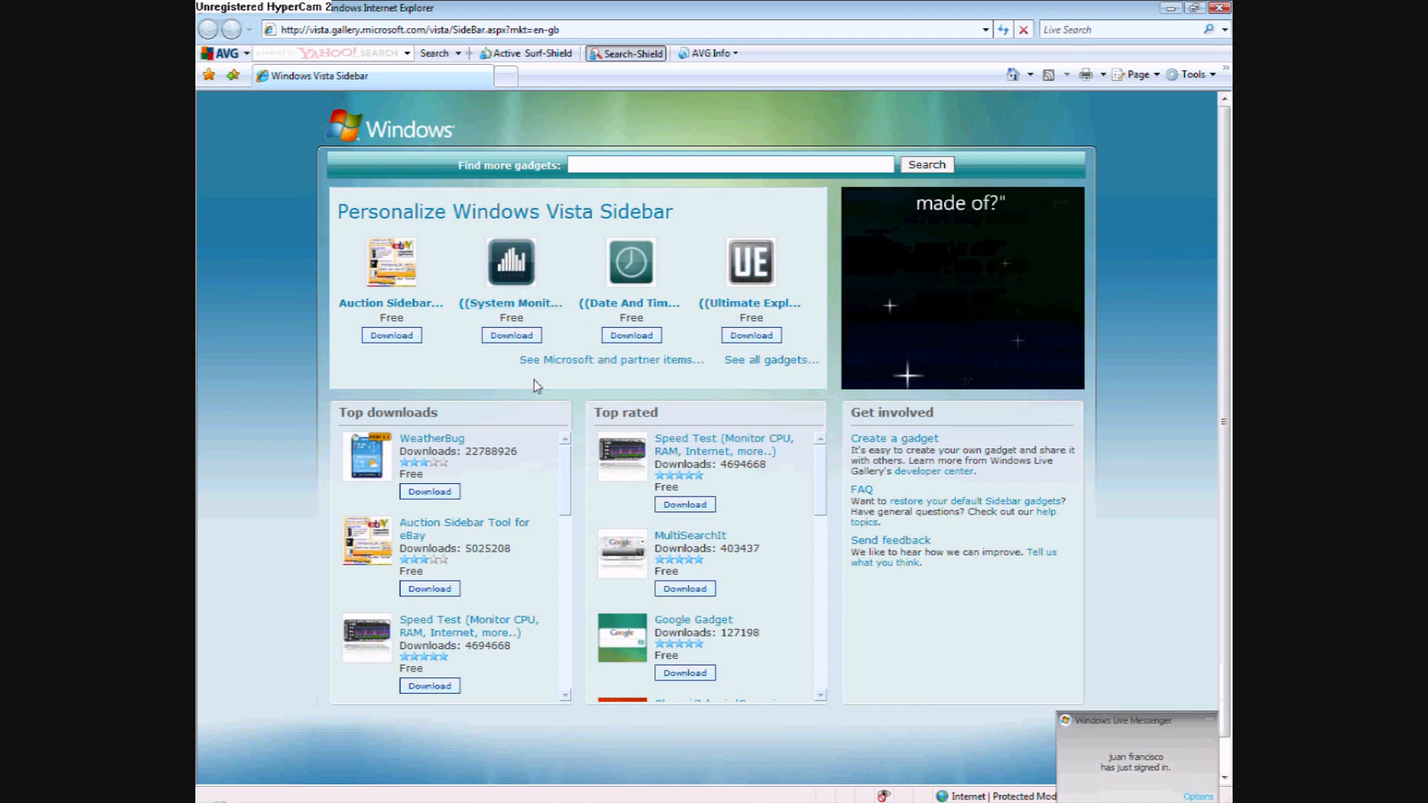
Step: Search Windows Live Gallery for 'xbox live' Sidebar gadgets
text(xbox live)
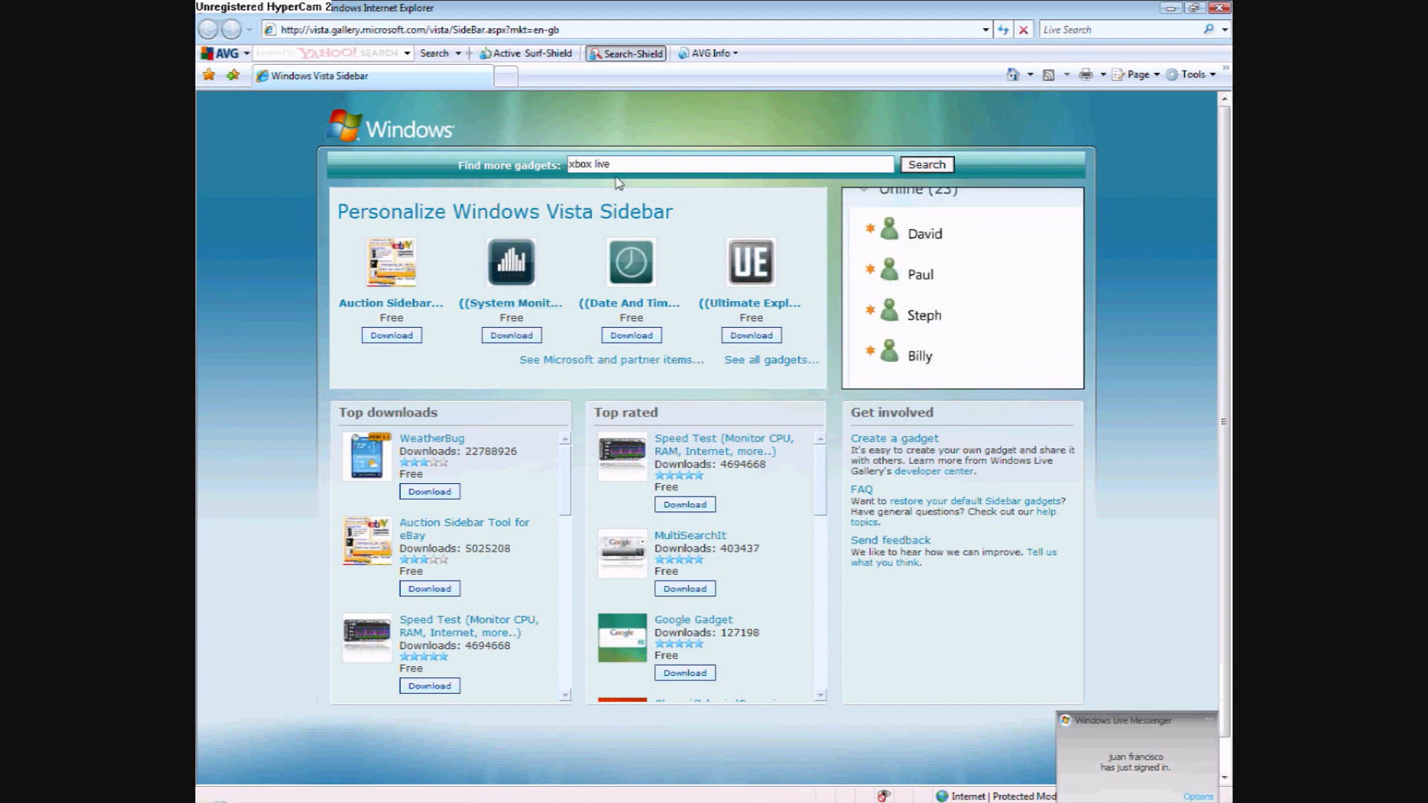
click(927, 163)
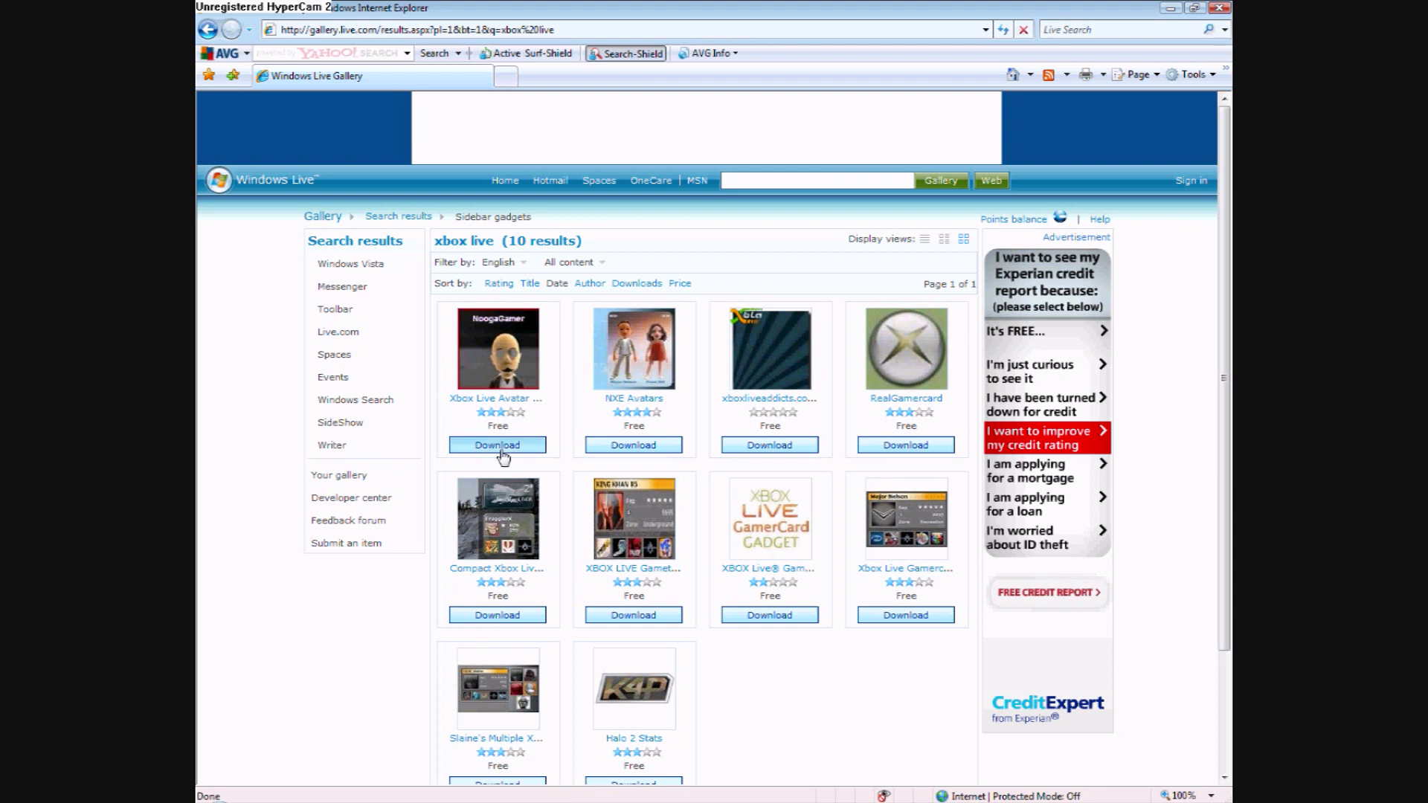
Step: Download and install the Xbox Live avatar gadget, accepting the unverified warning
click(496, 444)
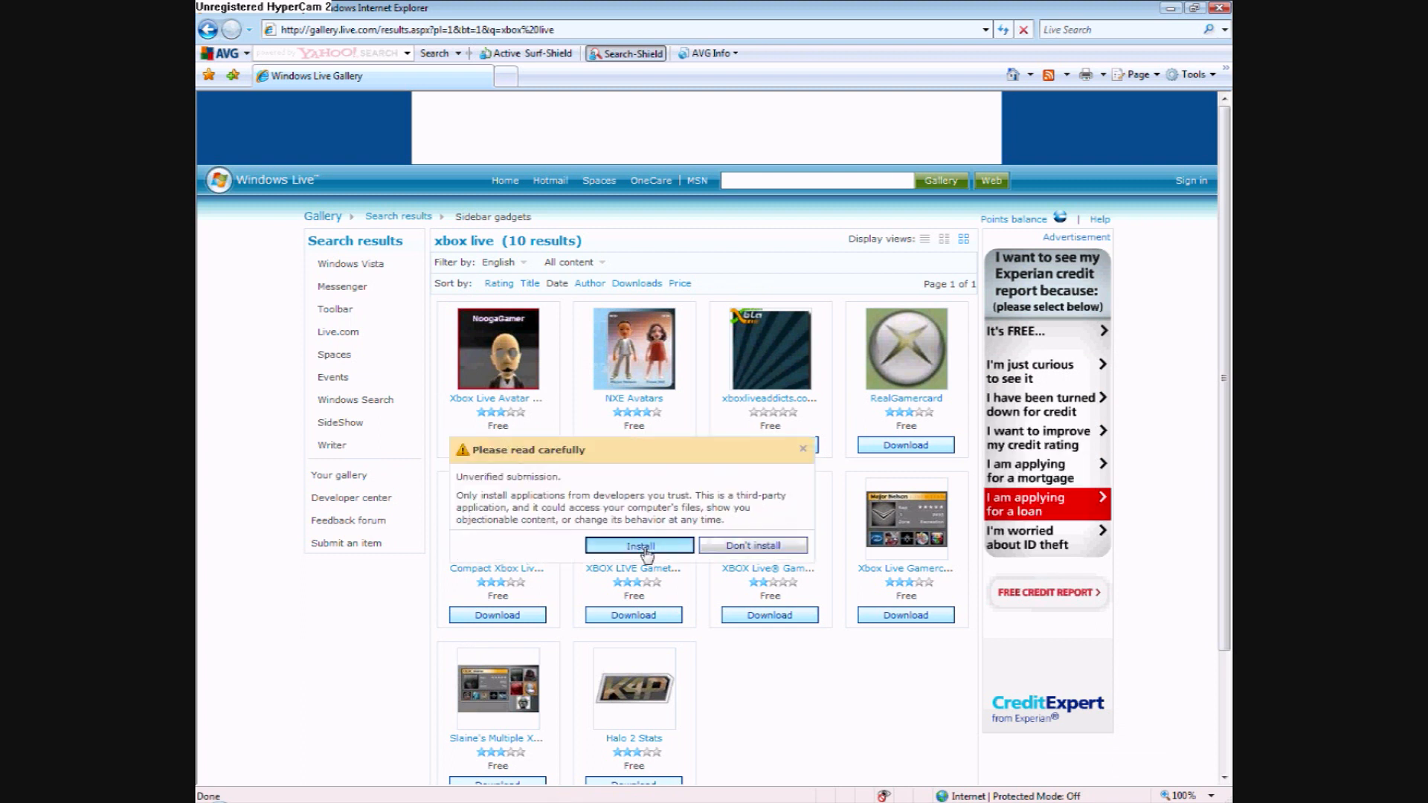
click(640, 544)
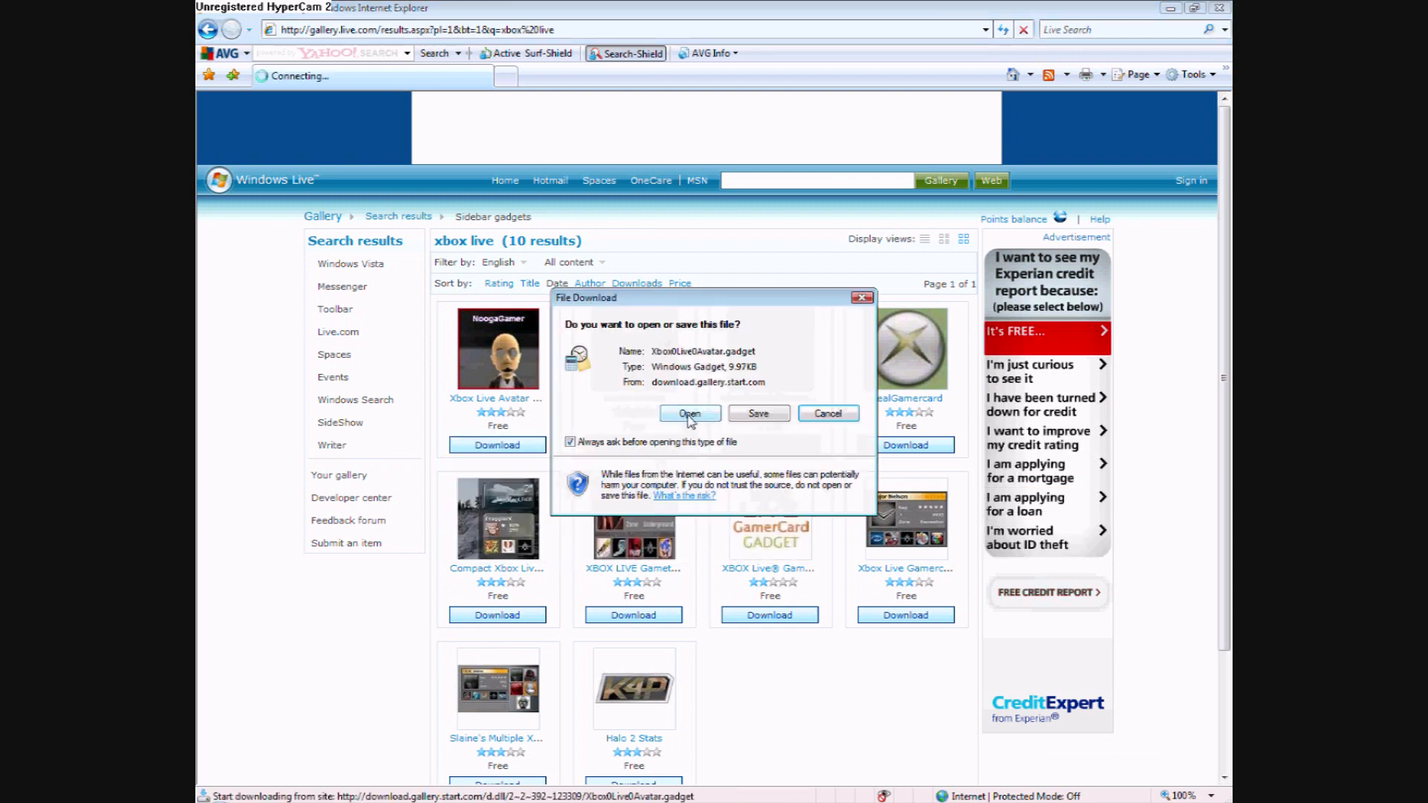
click(691, 414)
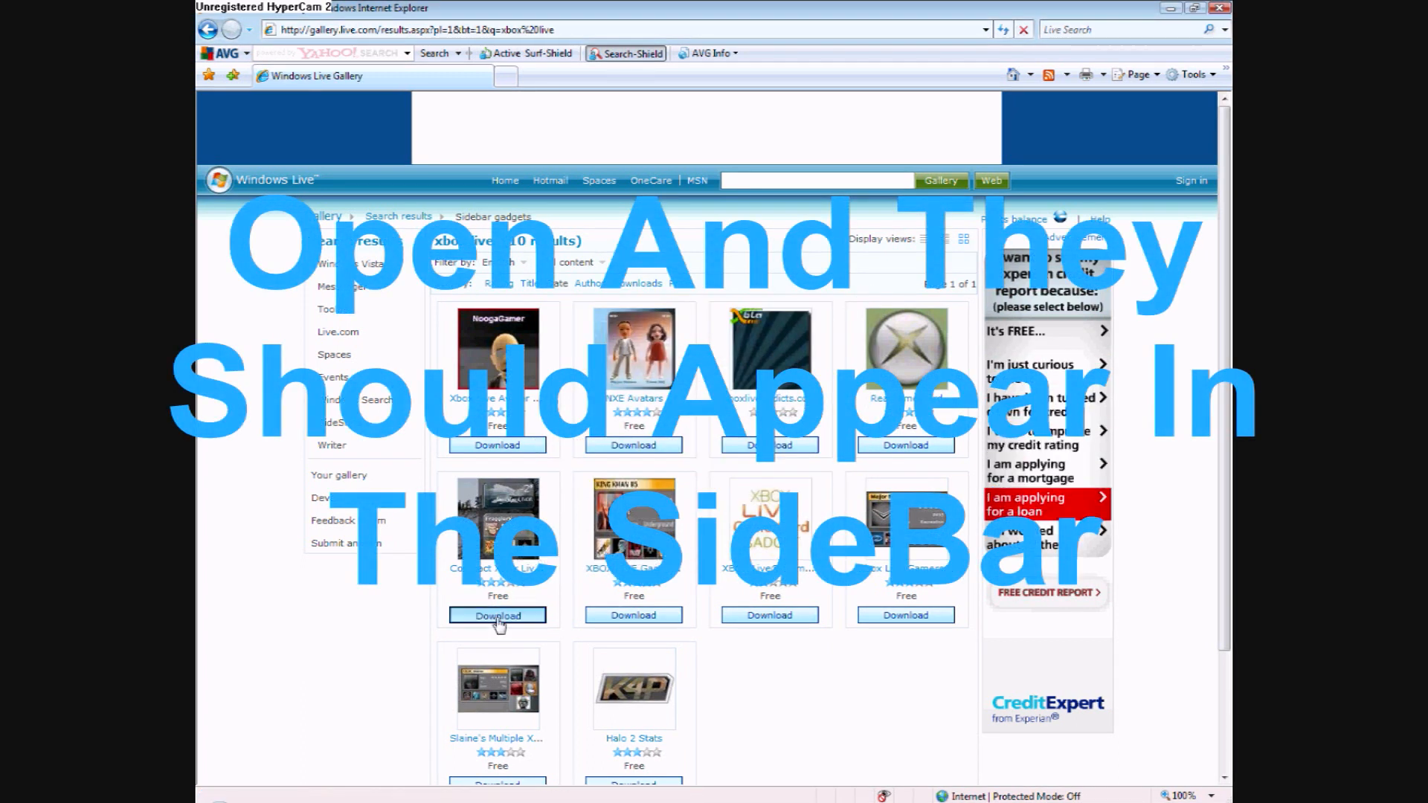
Step: Download and install the compact Xbox 360 gamercard gadget, accepting the unverified warning
click(496, 616)
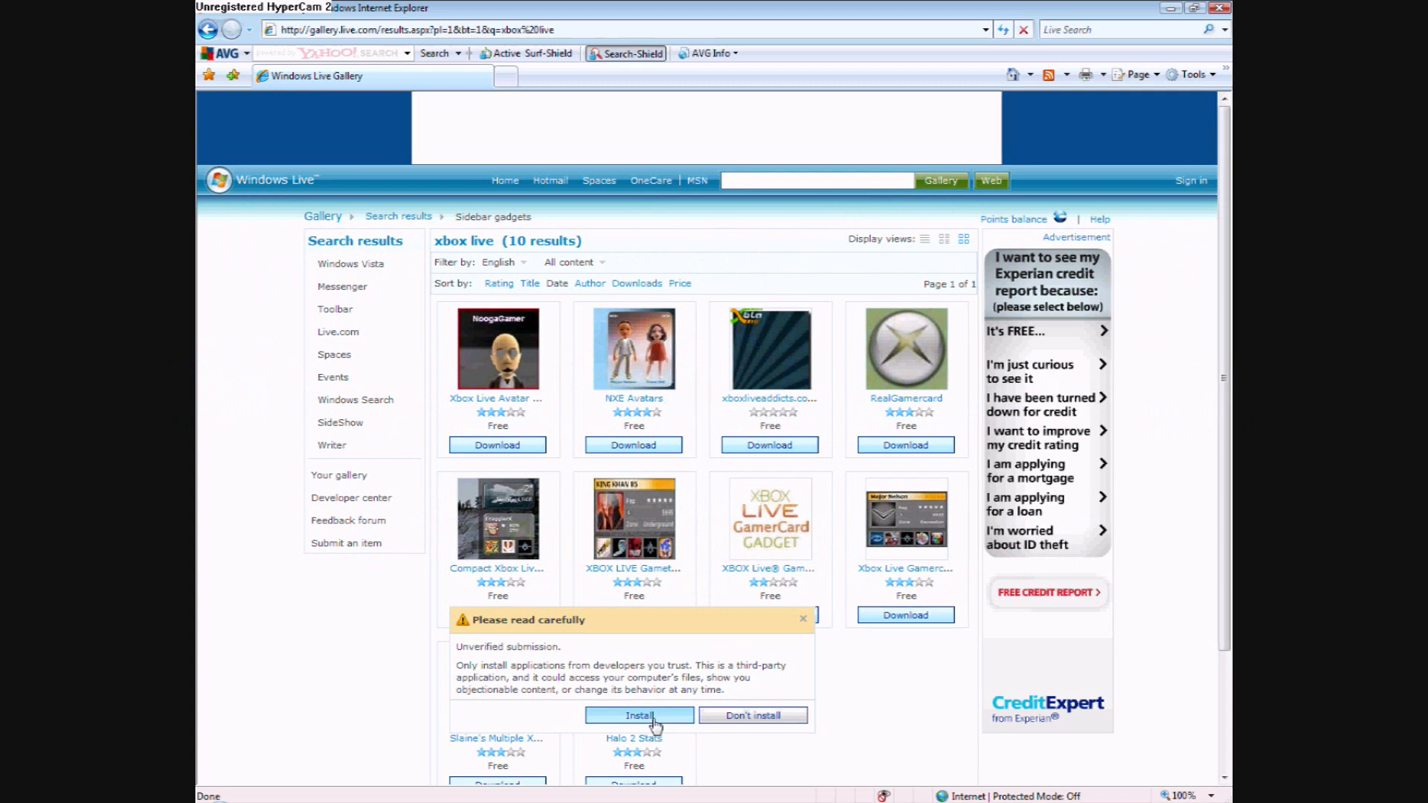
click(639, 716)
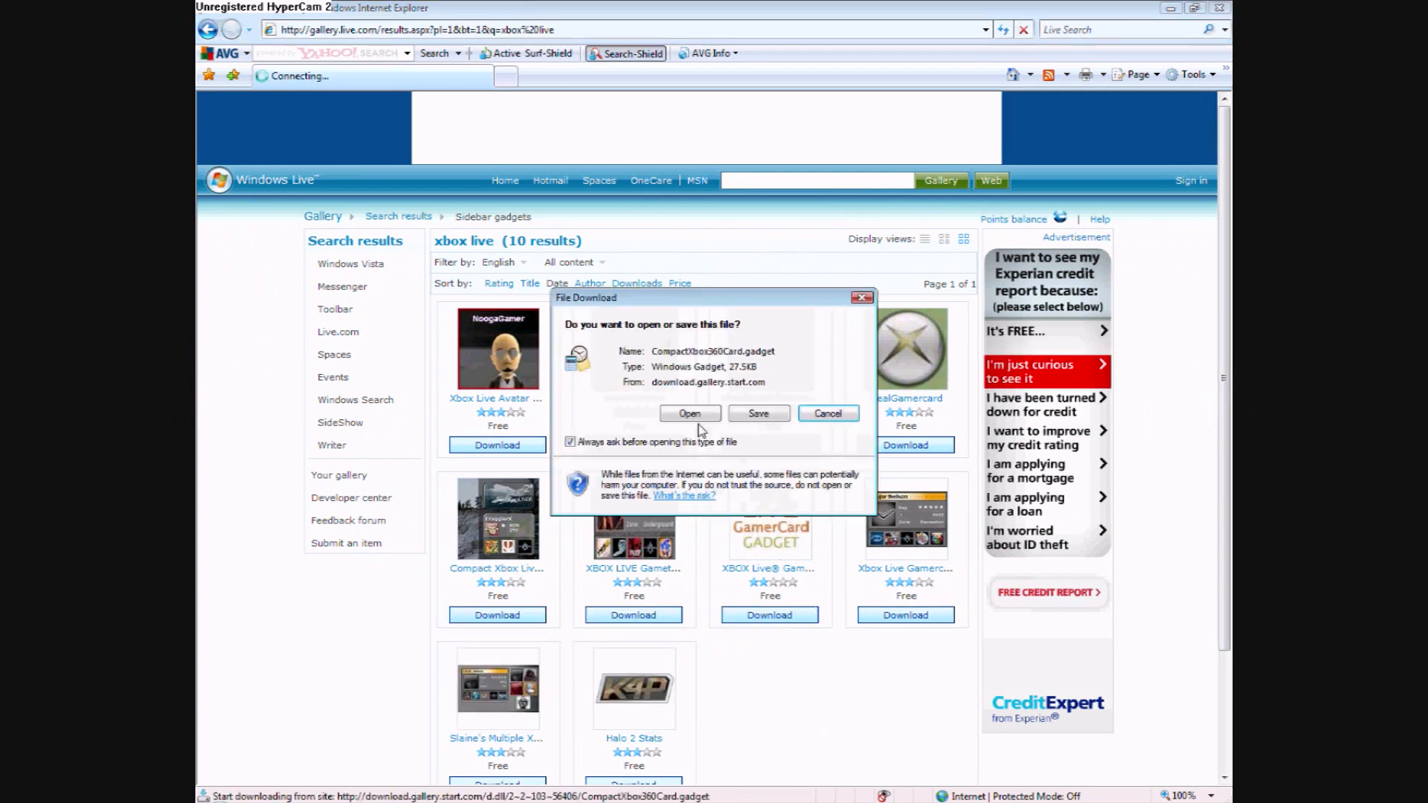
click(829, 414)
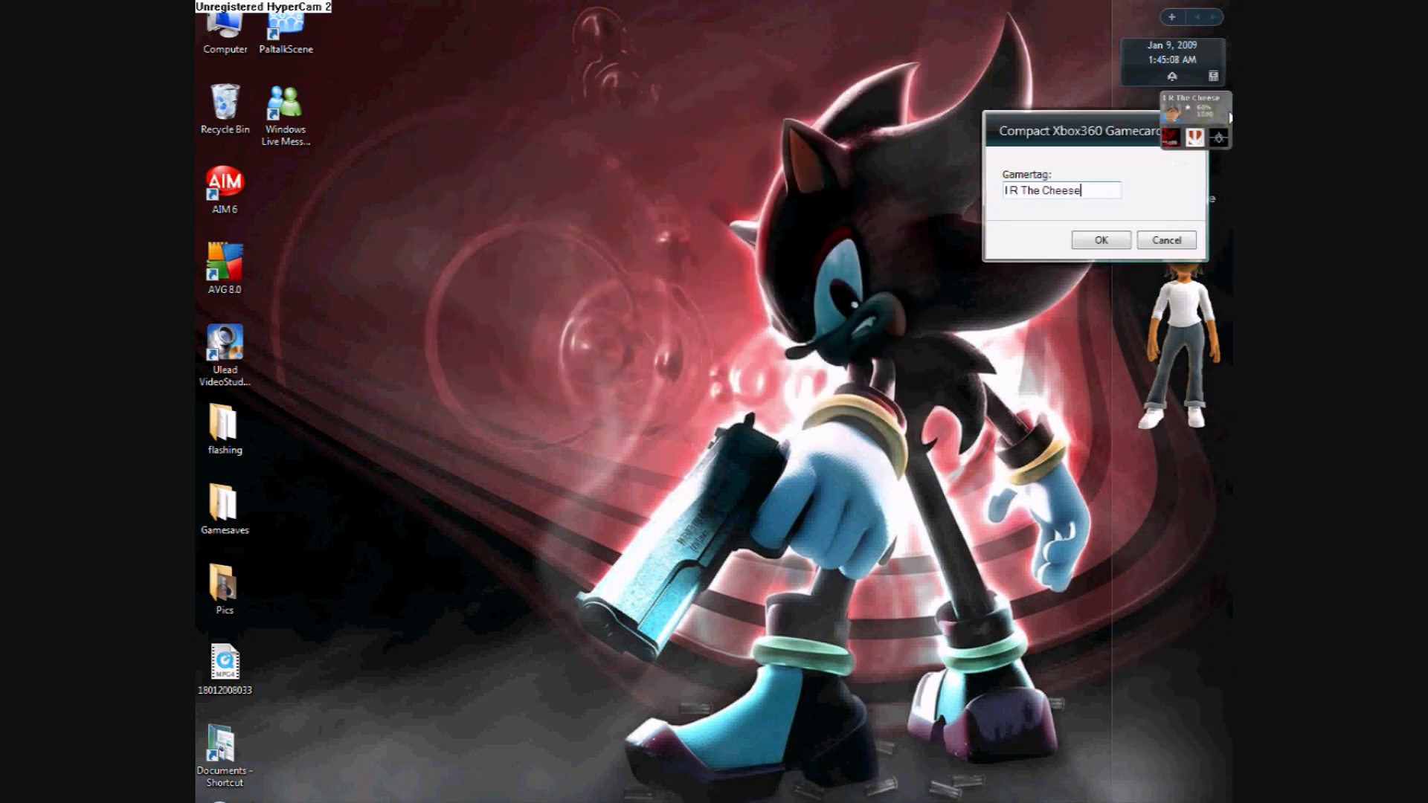
Step: Replace the gamercard gadget's gamertag 'I R The Cheese' with 'your gamertag'
triple_click(1057, 190)
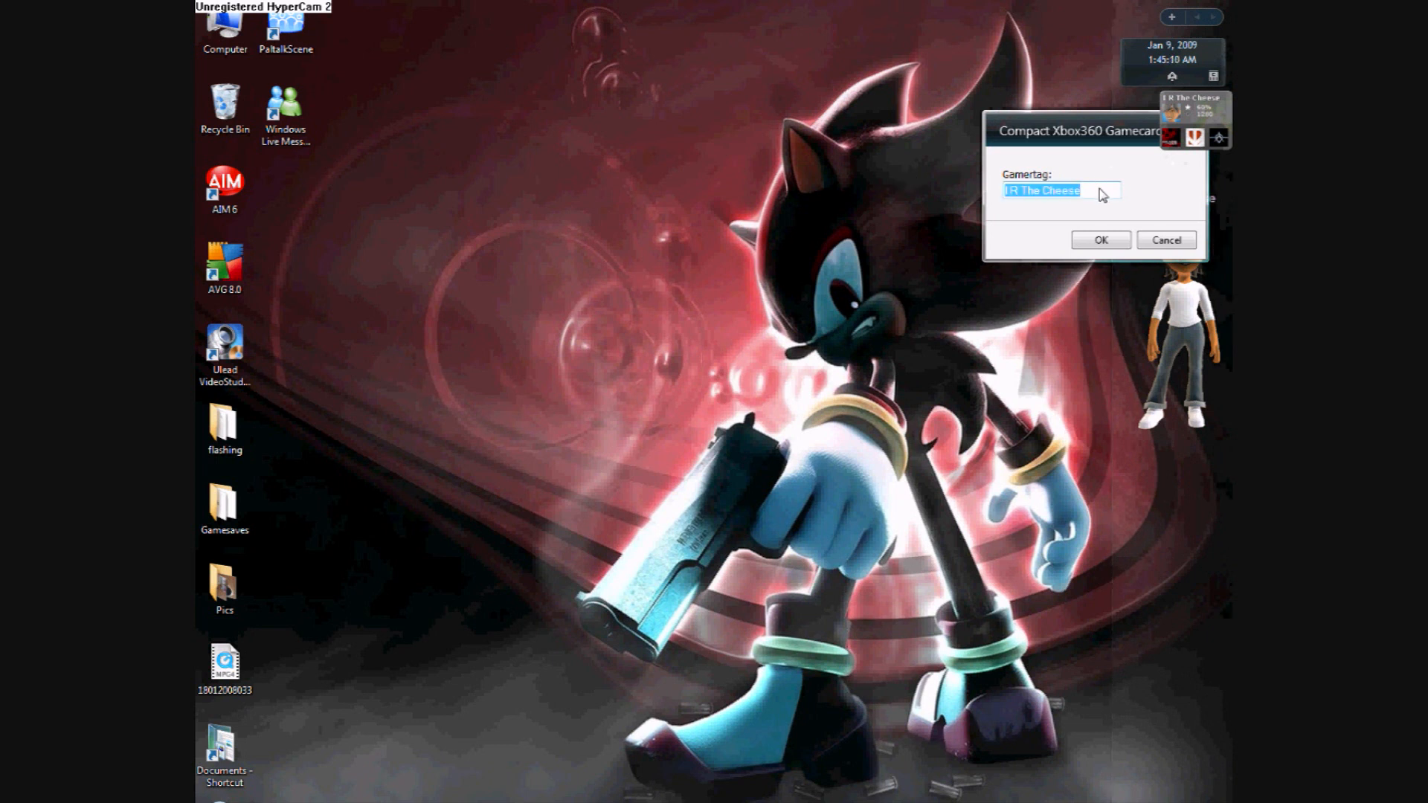
text(you gamertag)
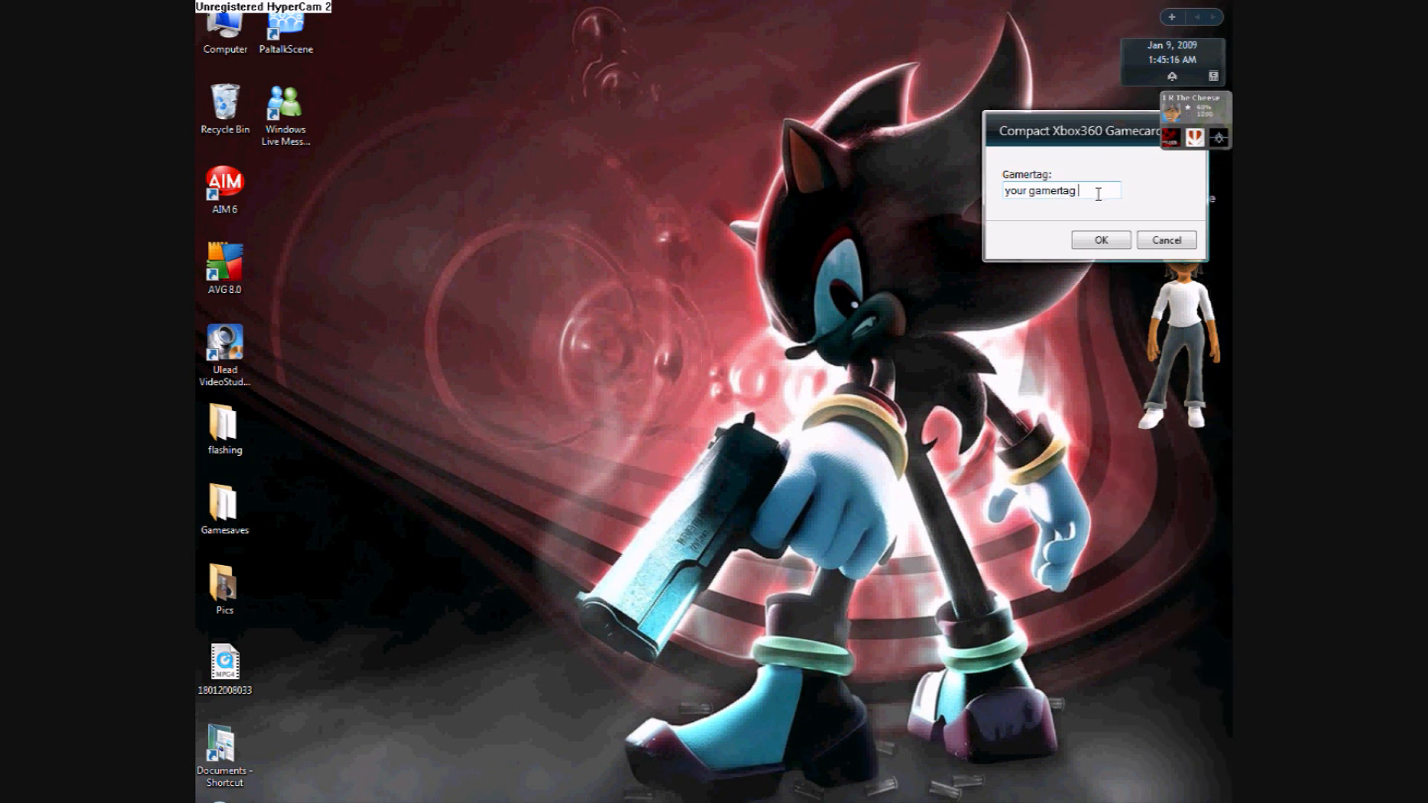
mouse_move(1177, 219)
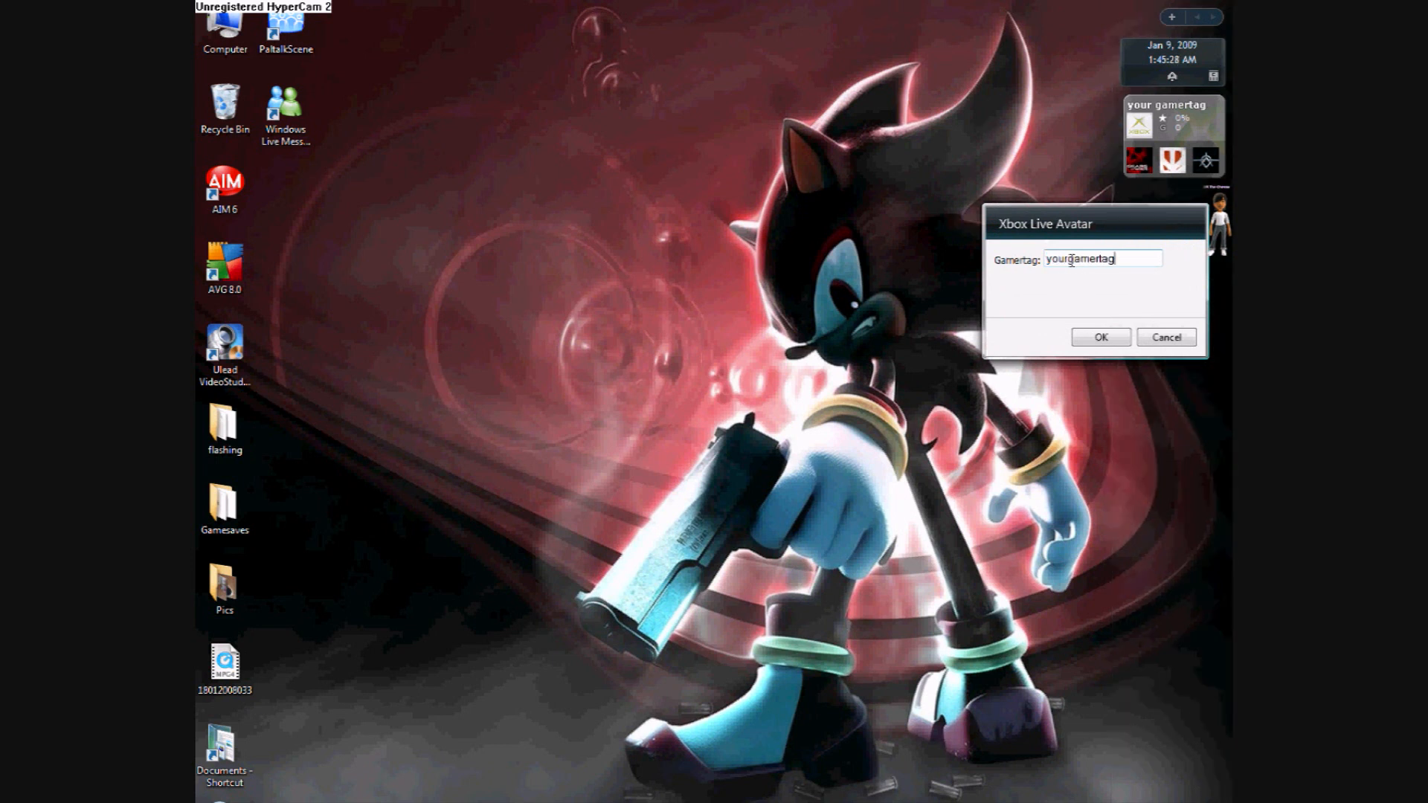
Step: Set both gadgets' gamertag to 'i r the cheese' and confirm, loading the gamercard stats
triple_click(1100, 259)
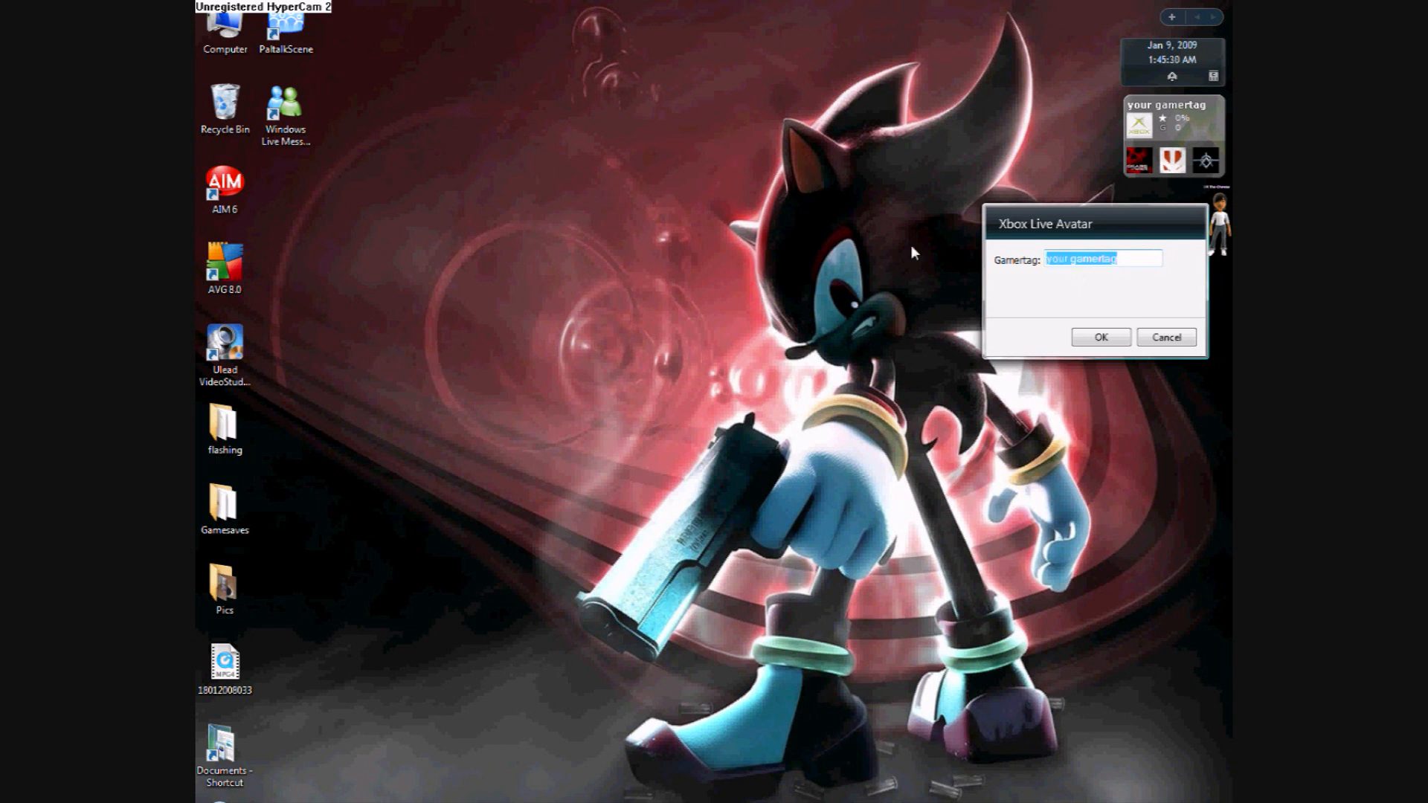
click(1101, 336)
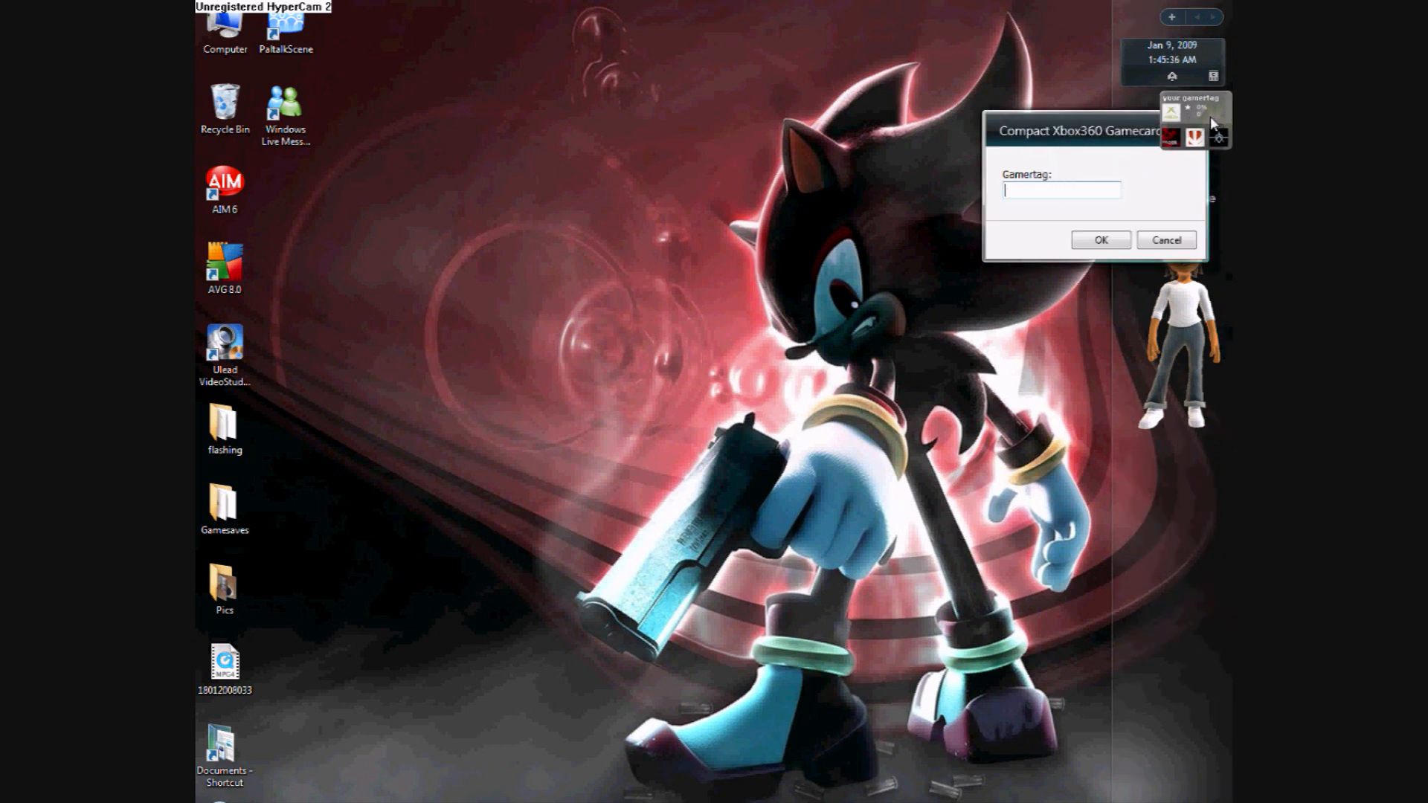
text(i r the cheese)
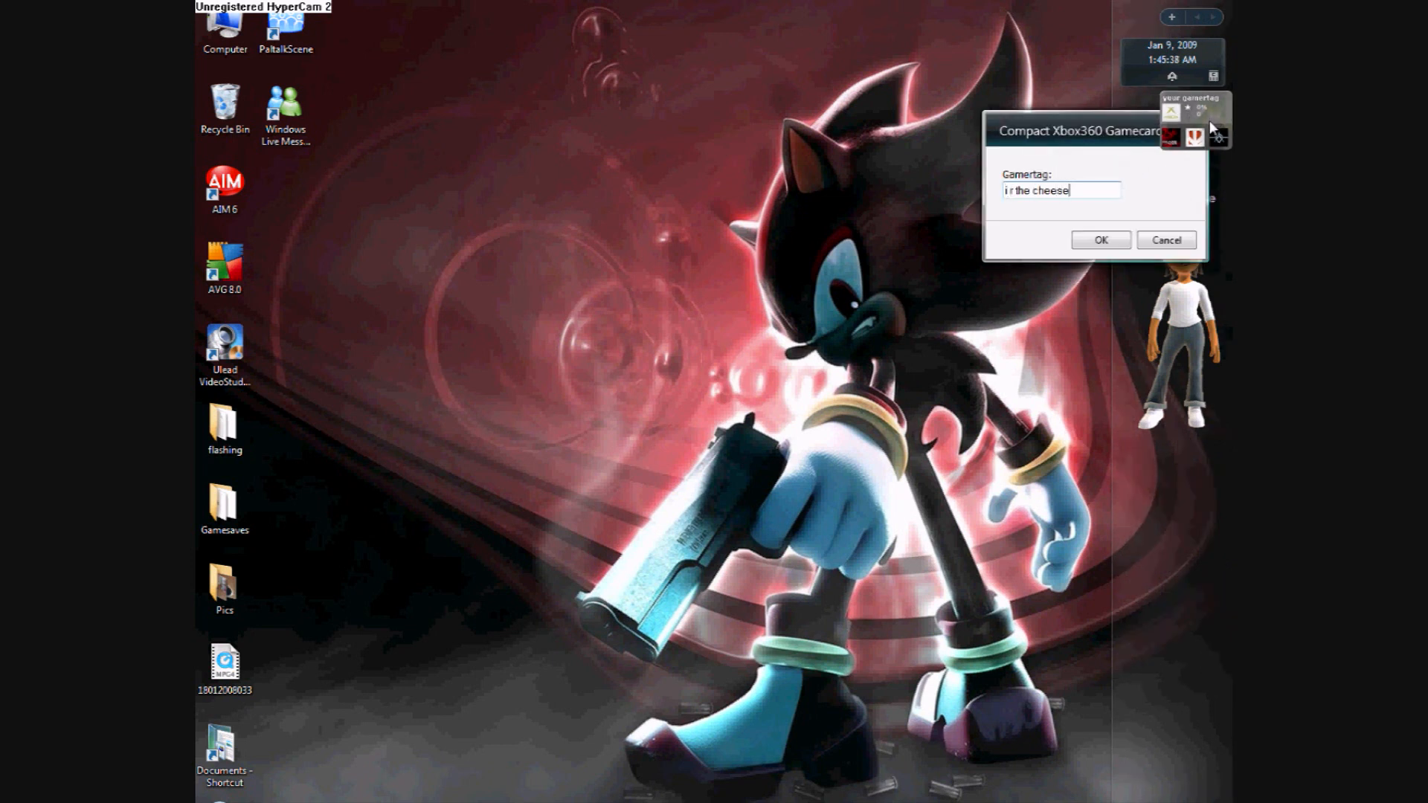
click(1101, 240)
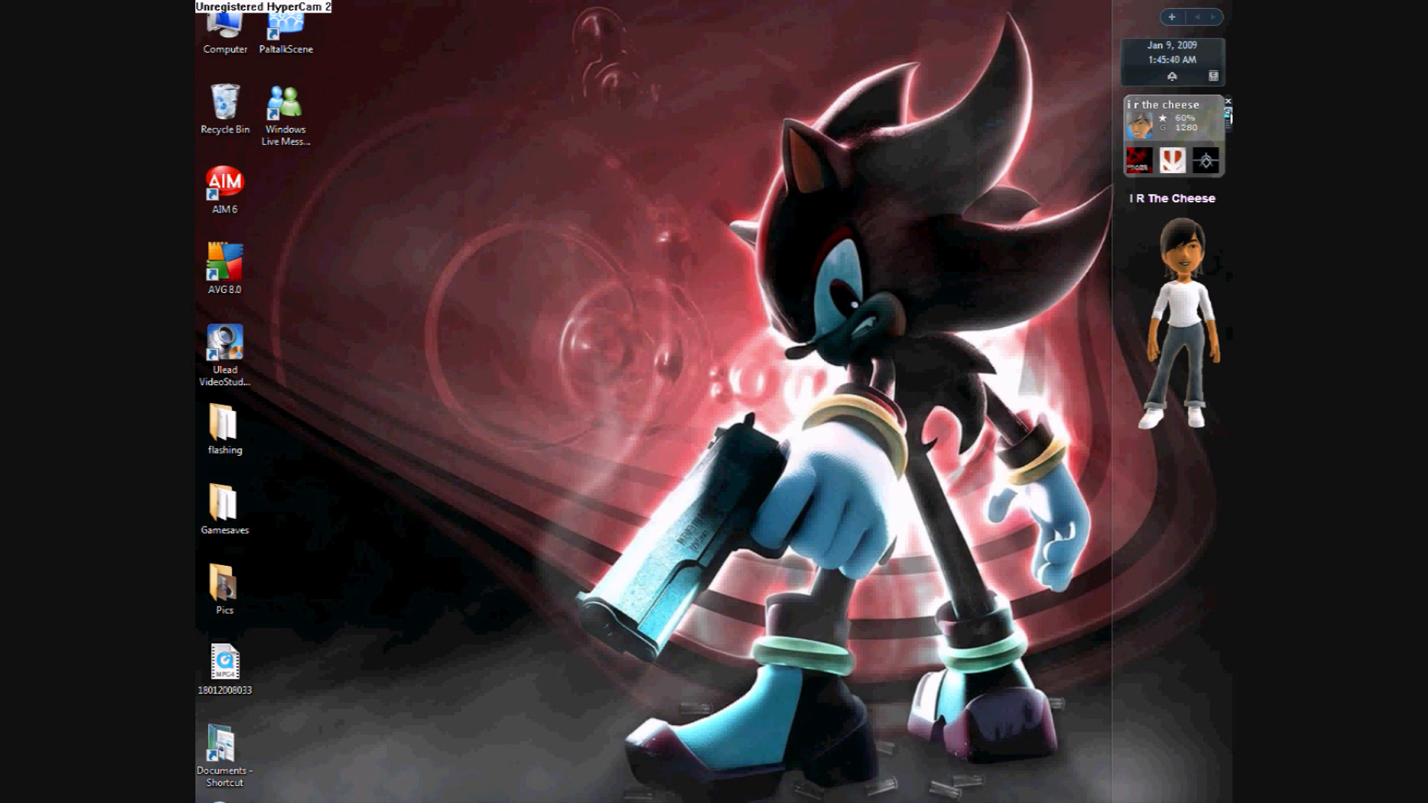